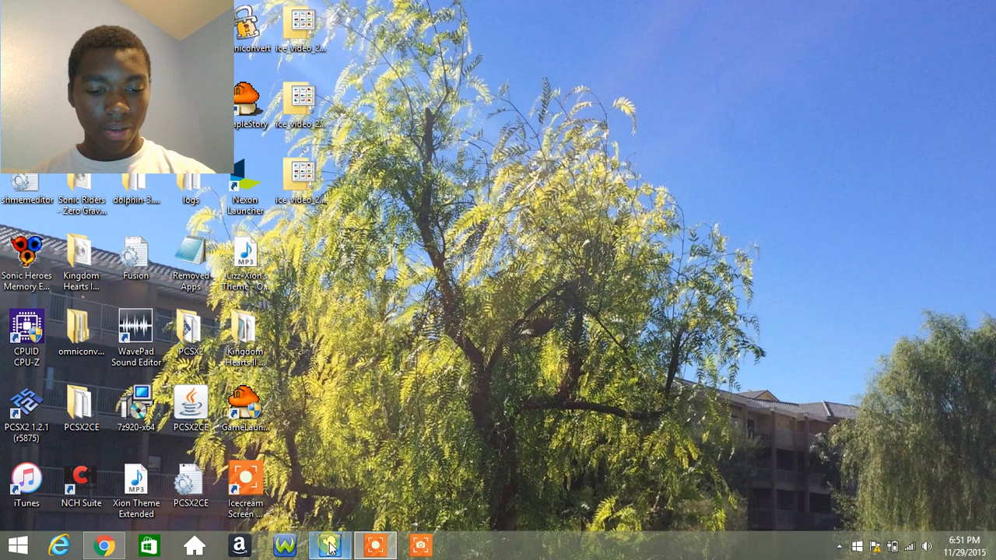
# - Restore the Dolphin 3.0 window showing Sonic Heroes and Sonic Riders in the game list
pyautogui.click(329, 545)
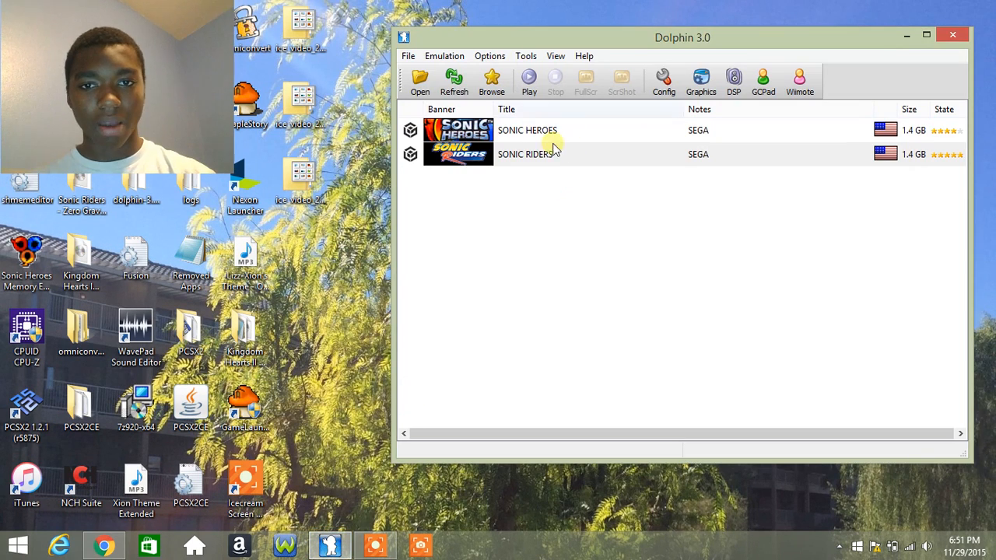
pyautogui.moveTo(677, 152)
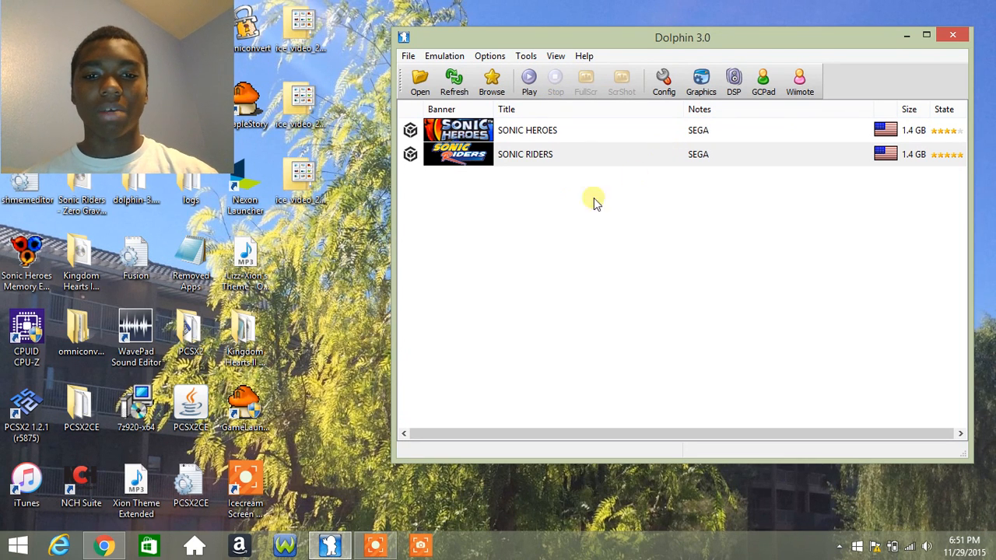
pyautogui.moveTo(578, 163)
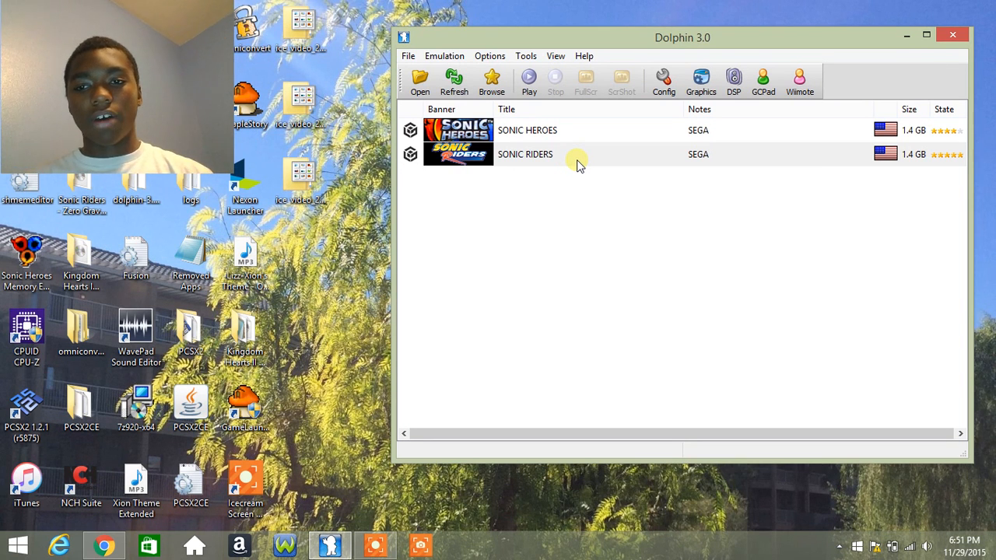
pyautogui.moveTo(800, 81)
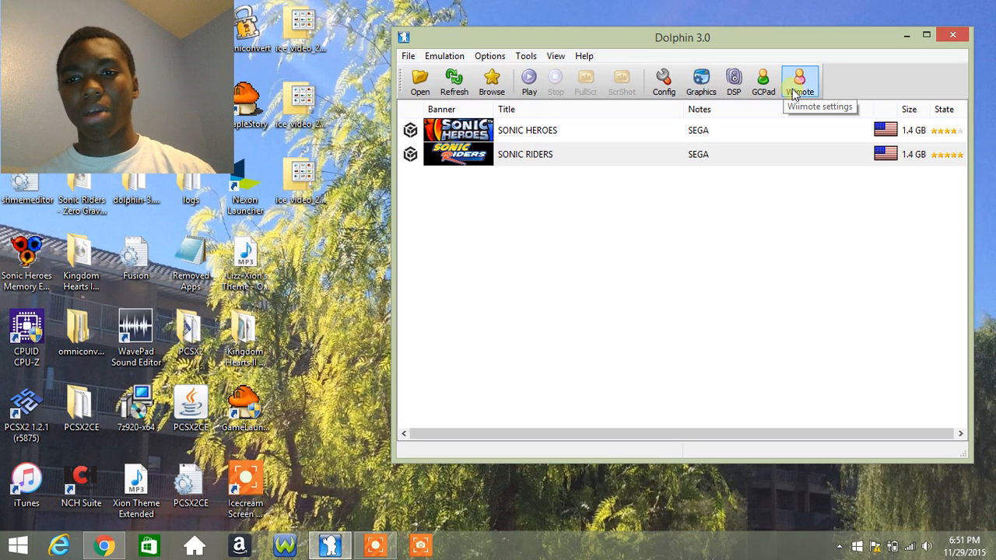
pyautogui.moveTo(672, 116)
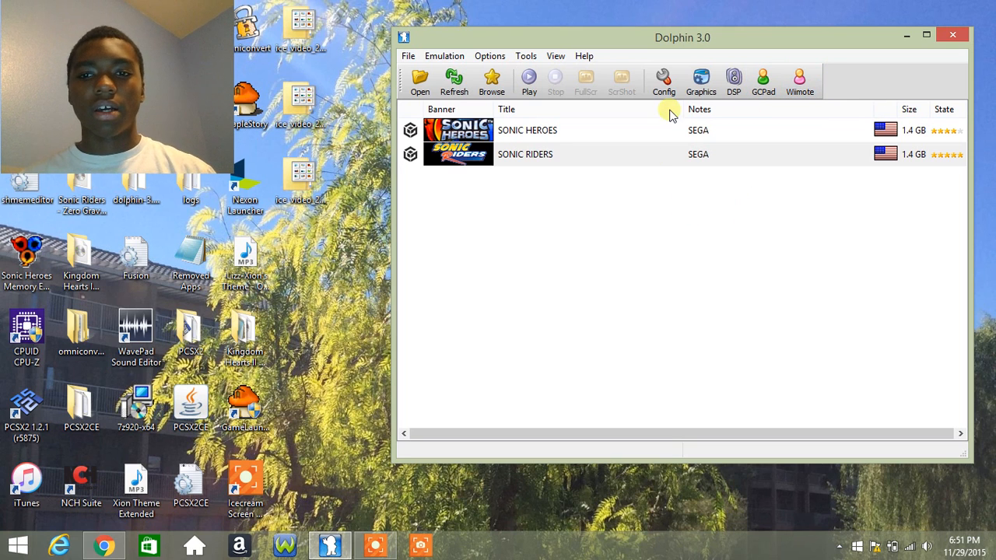
pyautogui.moveTo(537, 116)
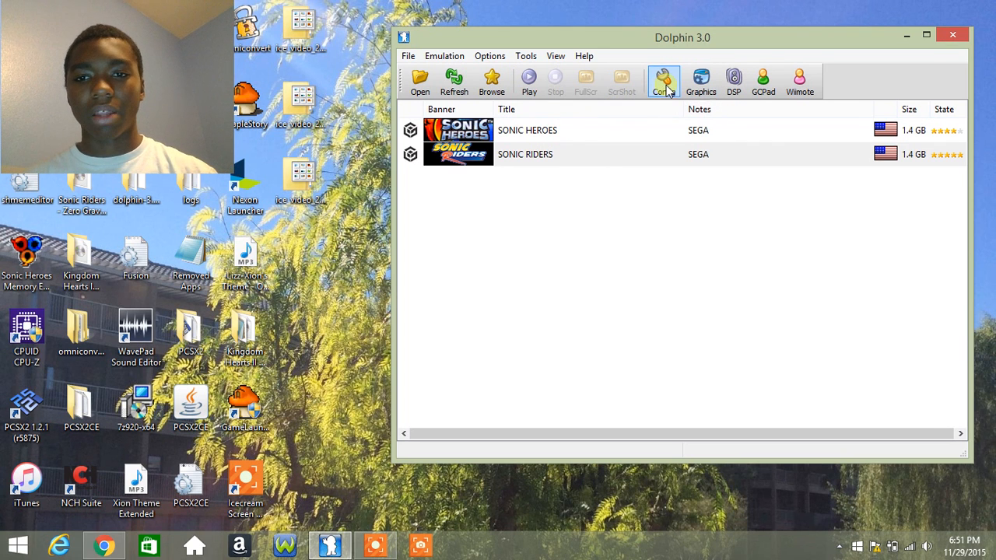
# - Open Dolphin Configuration and make sure Enable Cheats is ticked on the General page
pyautogui.click(662, 81)
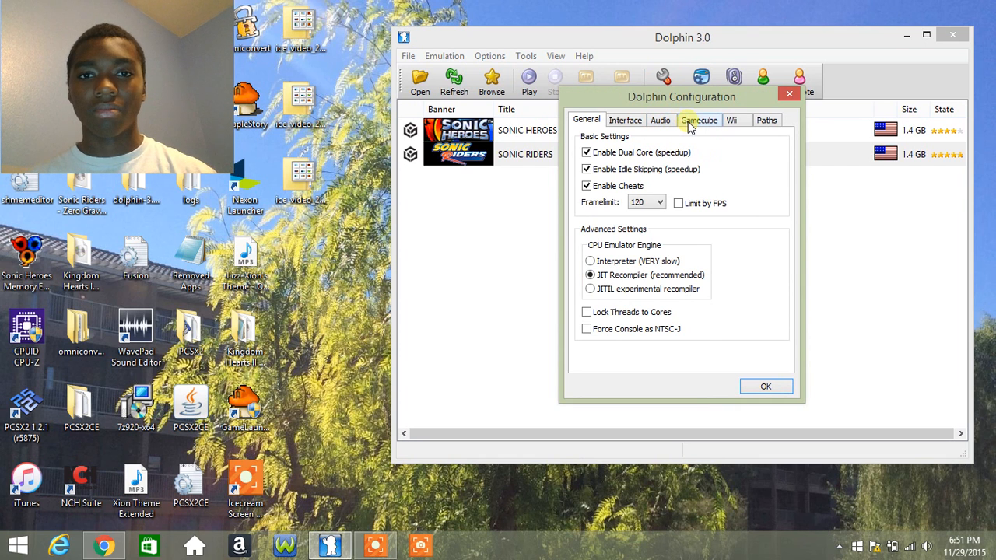
pyautogui.click(699, 120)
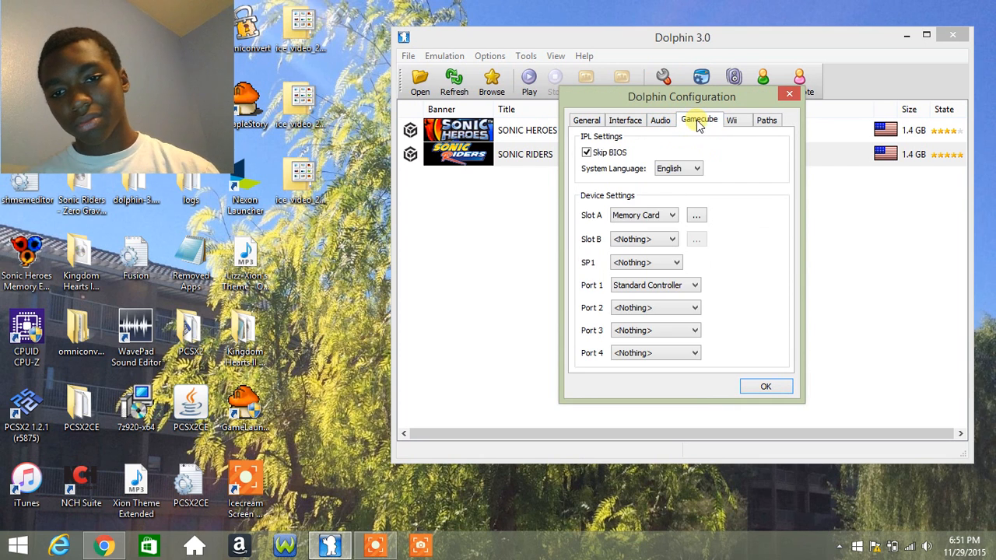
pyautogui.click(586, 119)
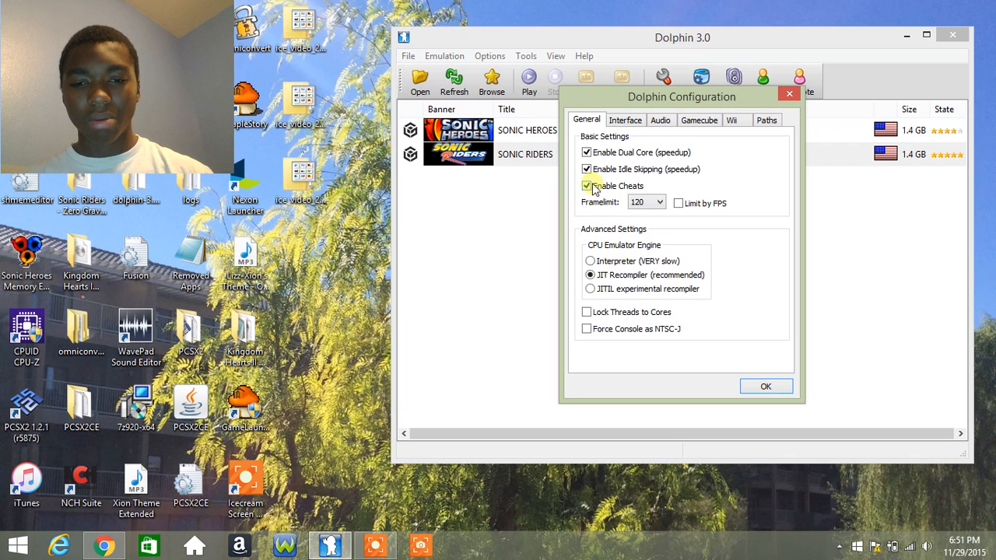
pyautogui.click(587, 186)
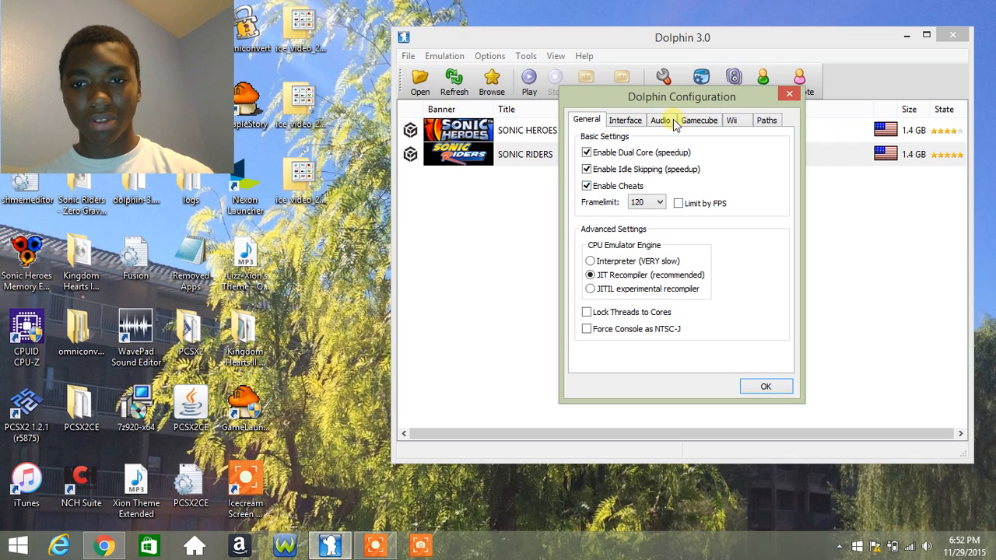
# - Review the Interface, Audio, GameCube language and Paths pages, ending on the GameCube page
pyautogui.click(625, 120)
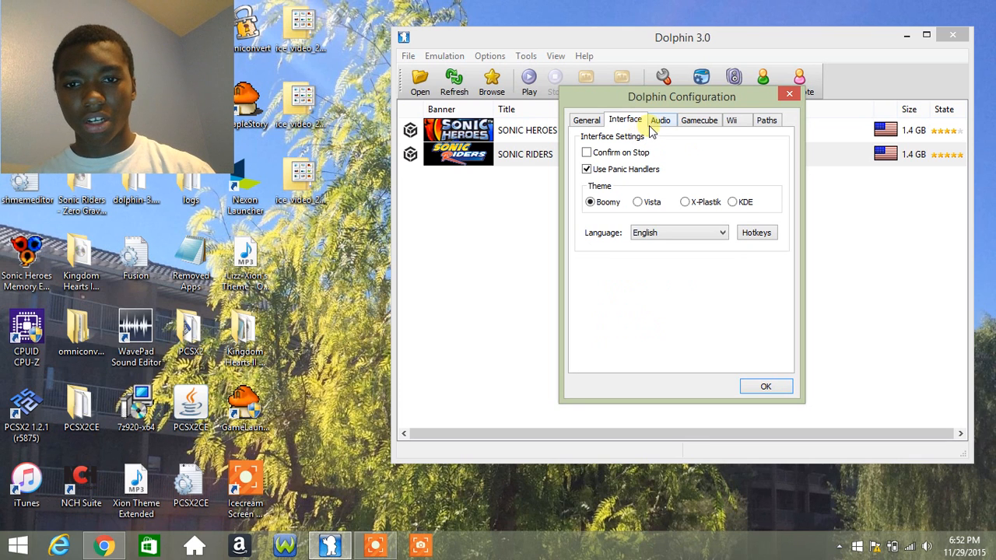
pyautogui.click(660, 120)
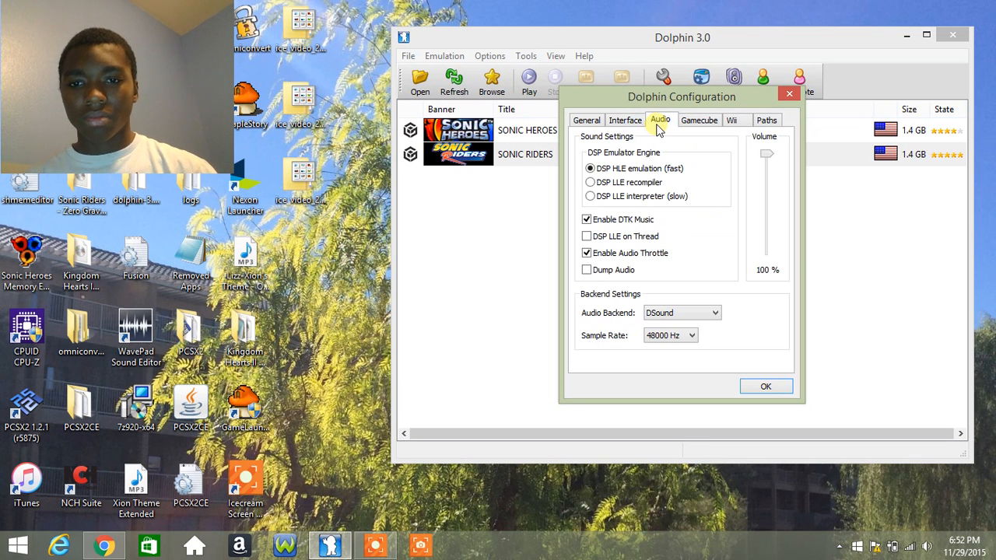
pyautogui.moveTo(699, 120)
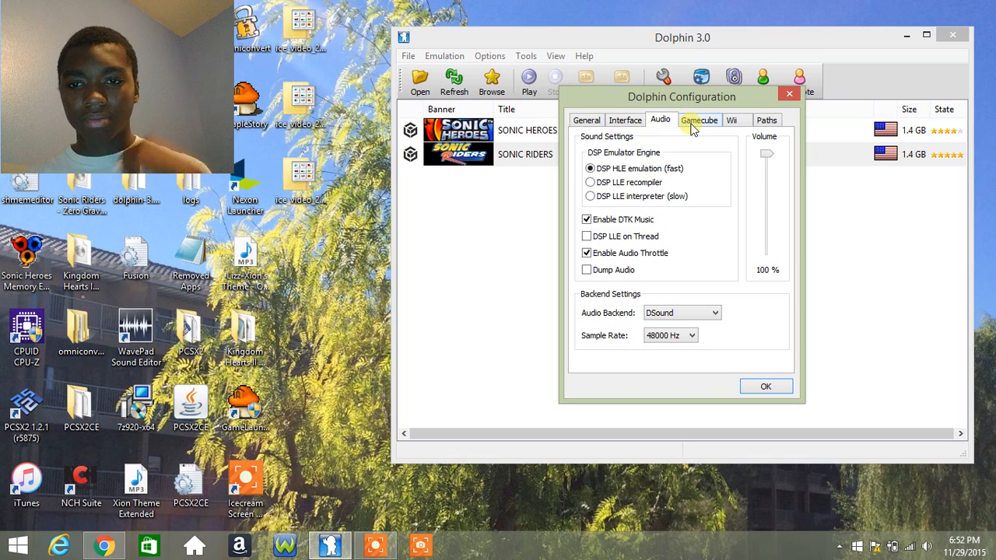
pyautogui.click(698, 119)
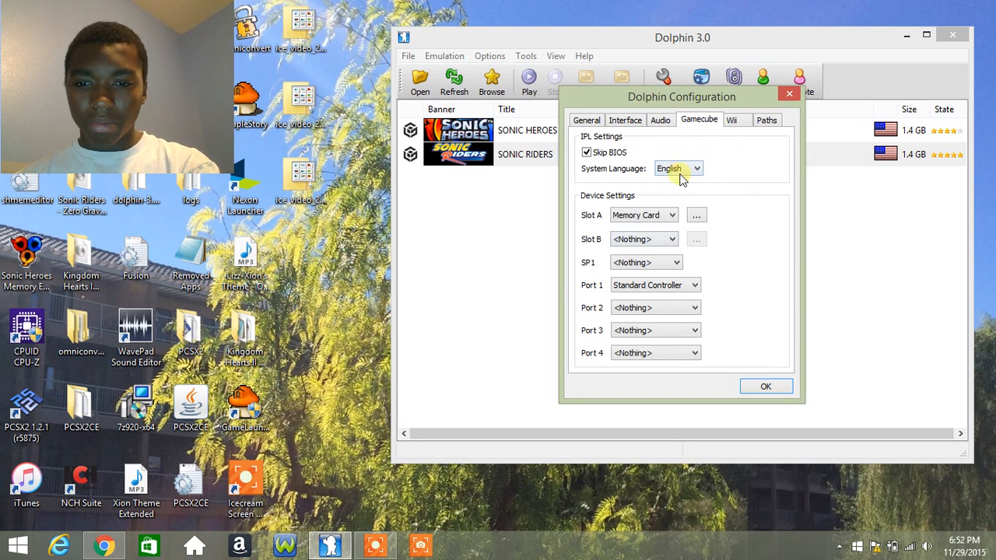
pyautogui.click(695, 168)
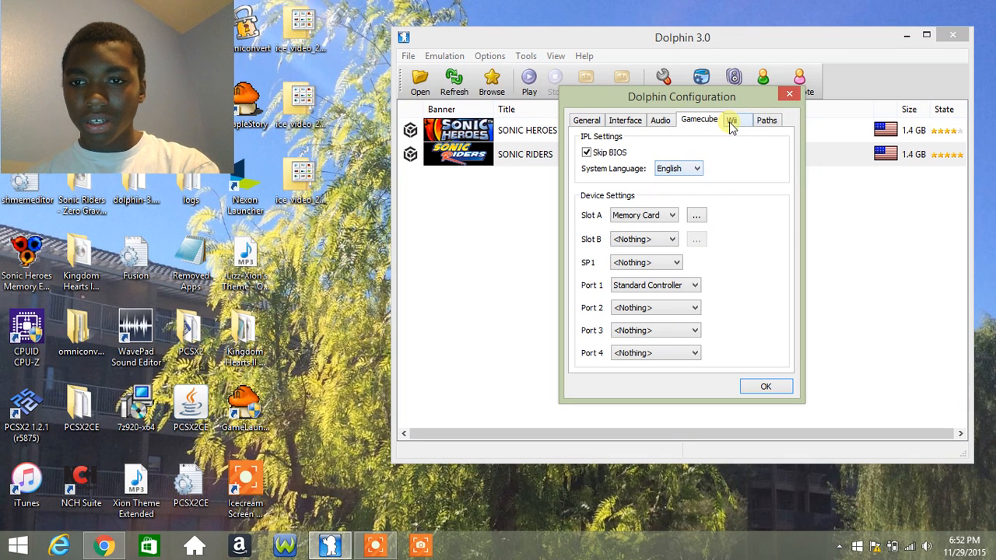
pyautogui.click(731, 120)
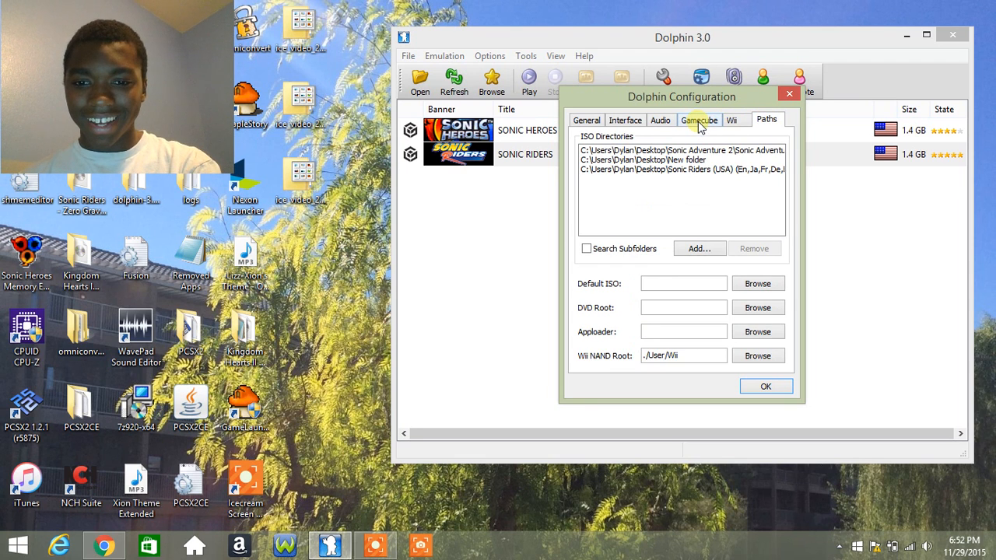
pyautogui.click(699, 119)
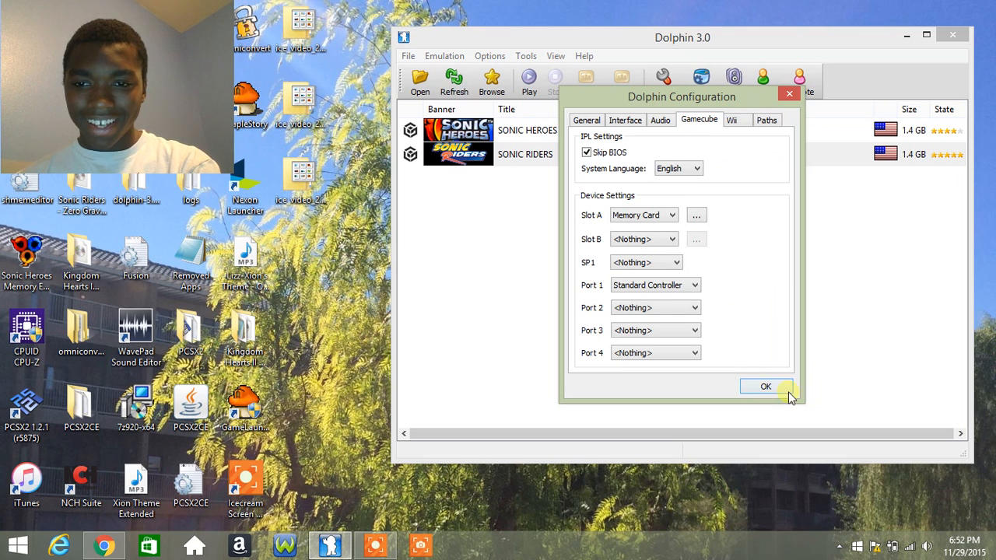
# - Save the configuration with OK and bring up the Direct3D11 graphics settings
pyautogui.click(766, 387)
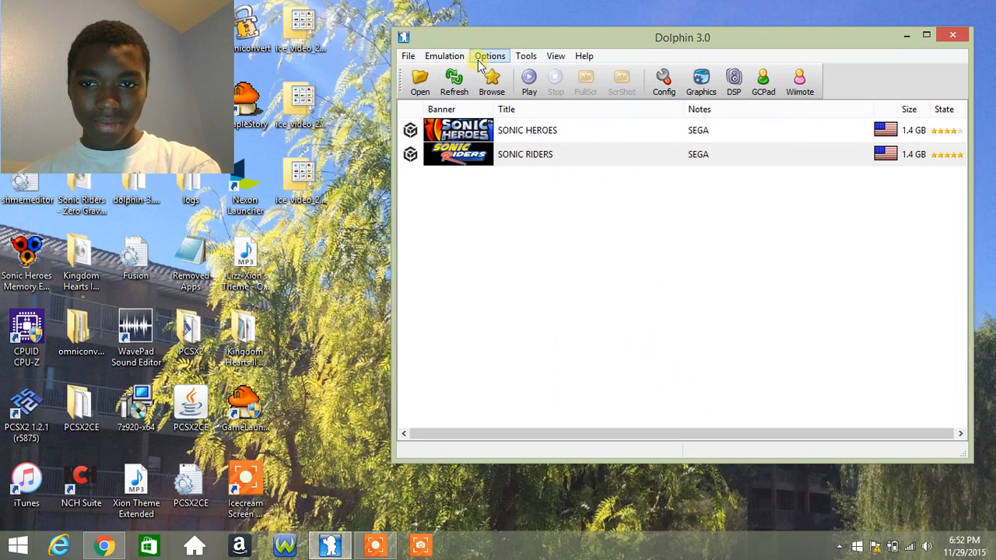
pyautogui.moveTo(734, 81)
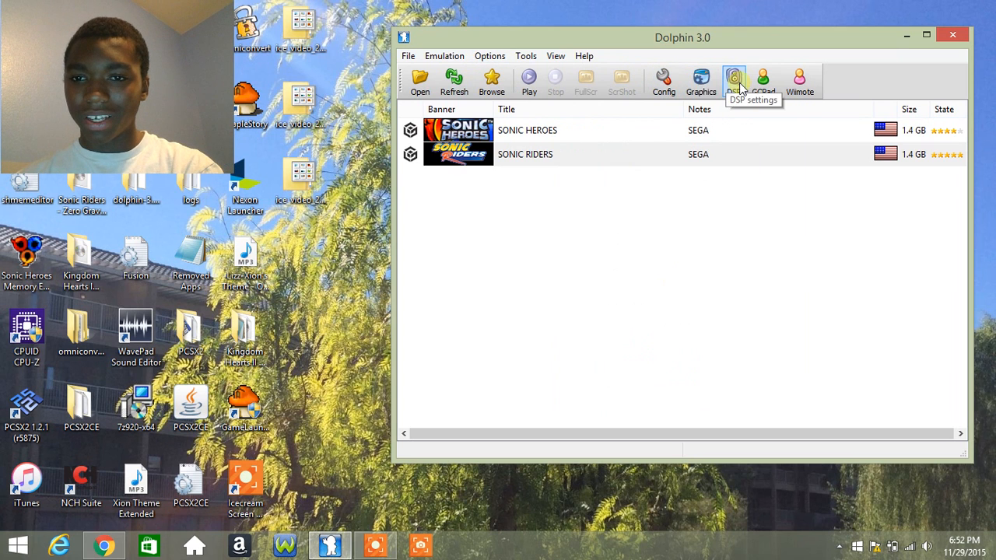
pyautogui.click(700, 81)
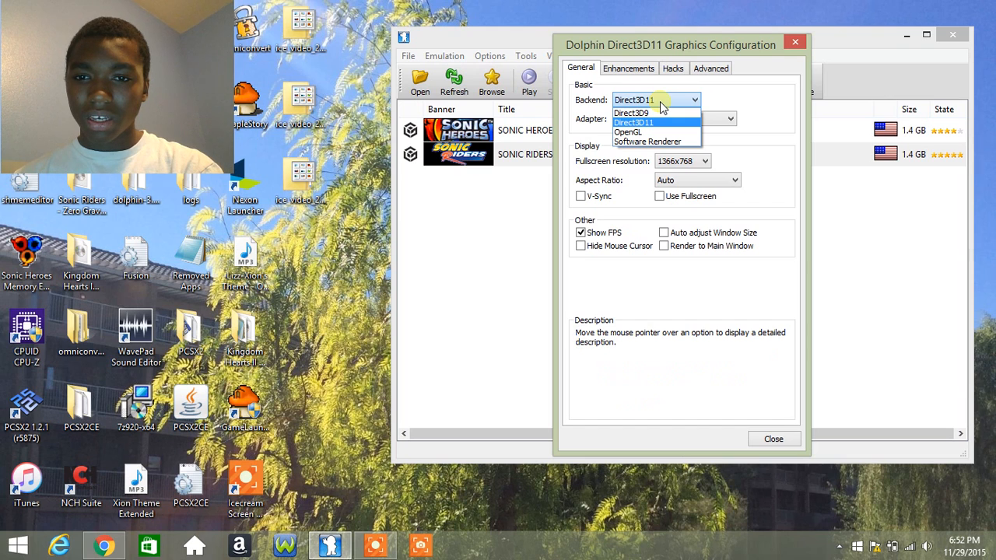
# - Keep the Direct3D11 backend with fullscreen enabled, view the Hacks page, and close graphics settings
pyautogui.click(635, 122)
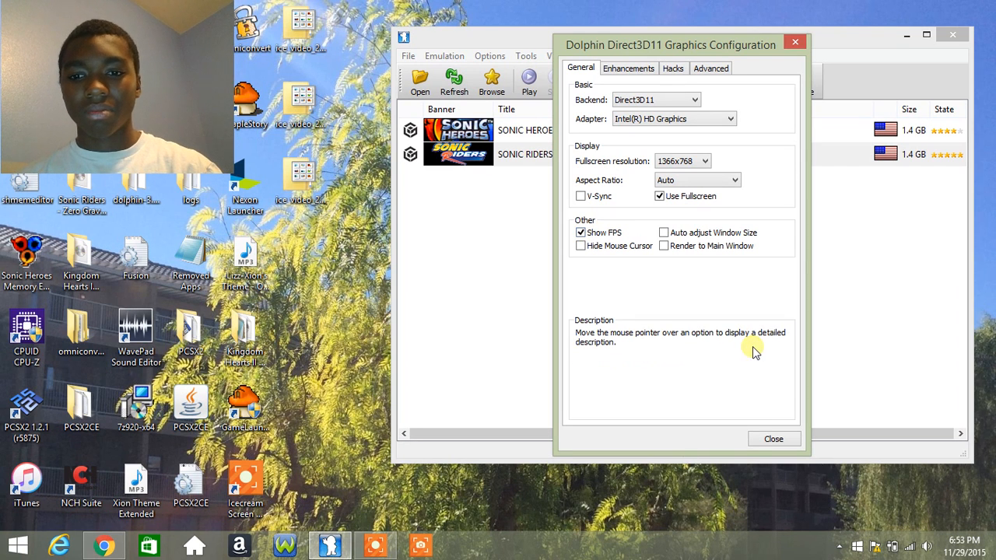
pyautogui.moveTo(773, 439)
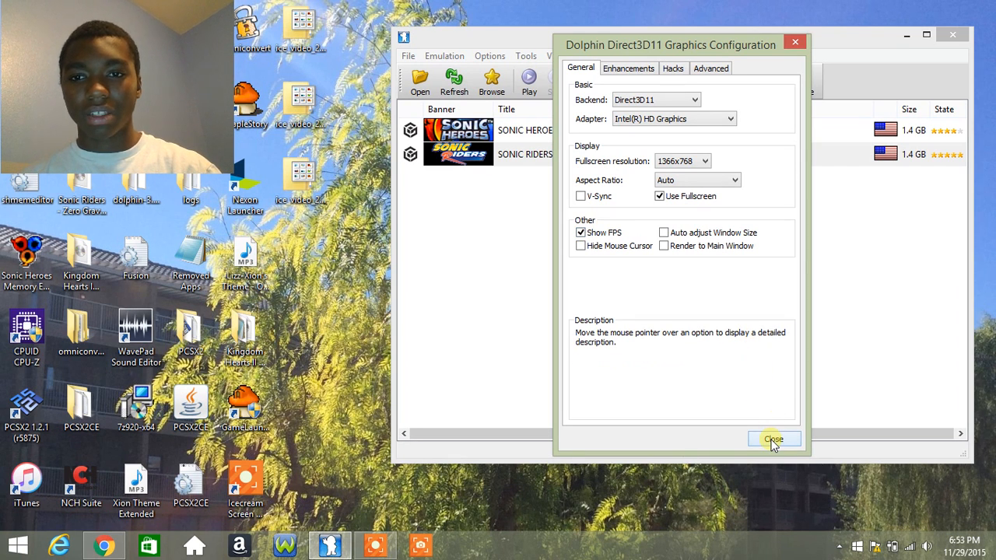
pyautogui.click(673, 68)
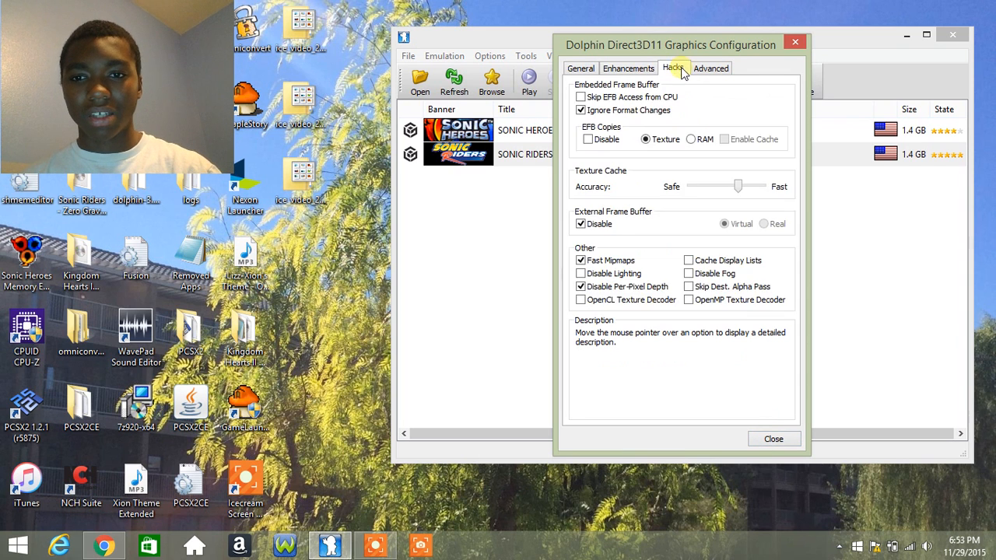
pyautogui.click(774, 438)
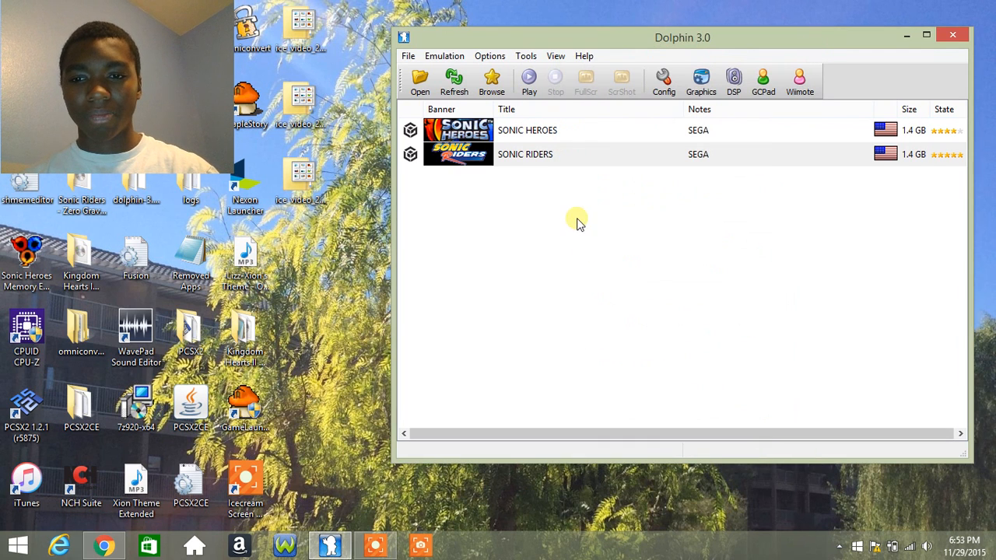
pyautogui.moveTo(701, 81)
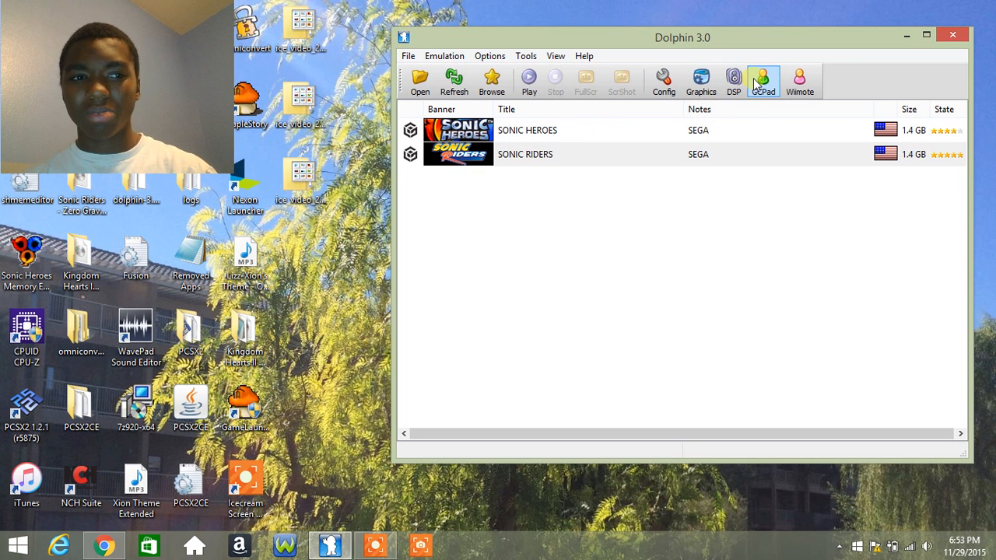
pyautogui.click(763, 81)
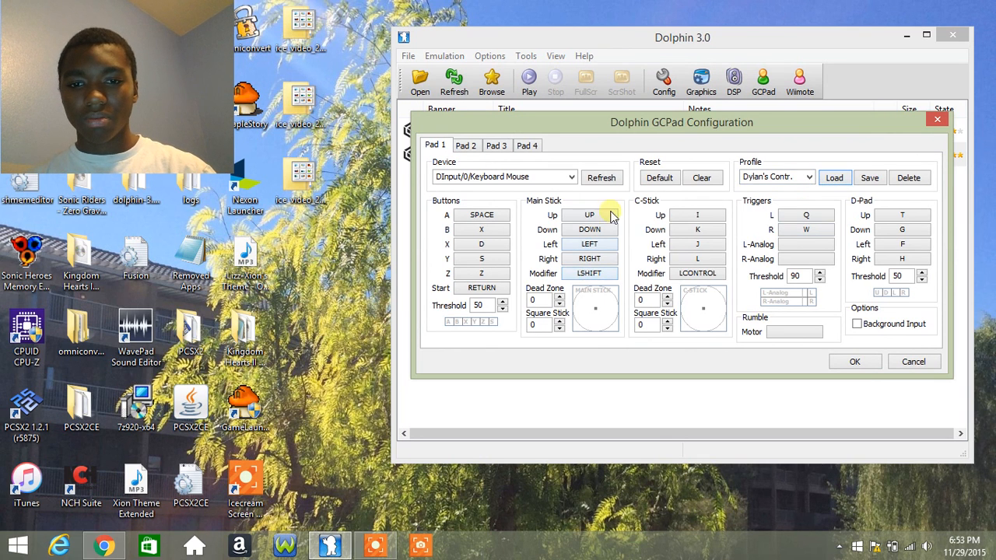
pyautogui.moveTo(589, 215)
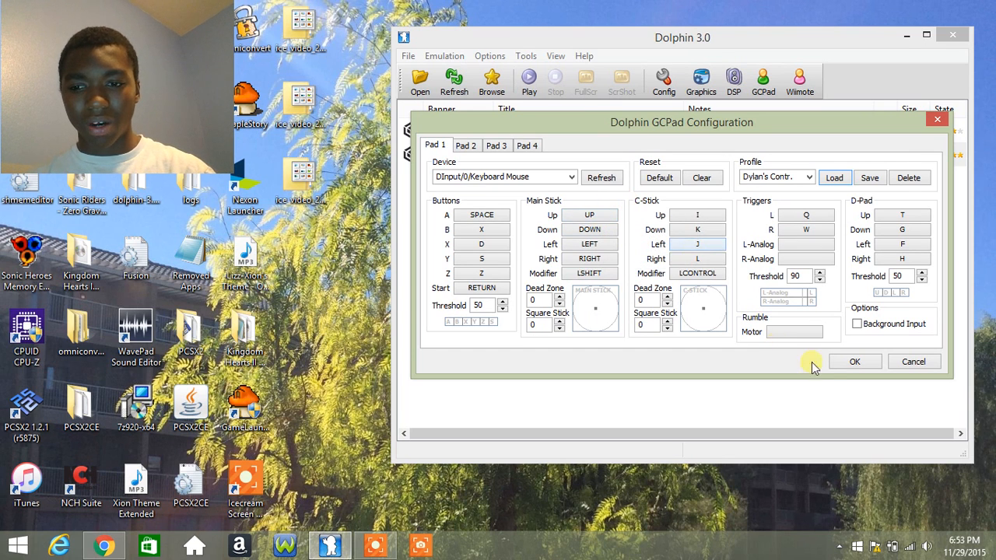
pyautogui.click(855, 361)
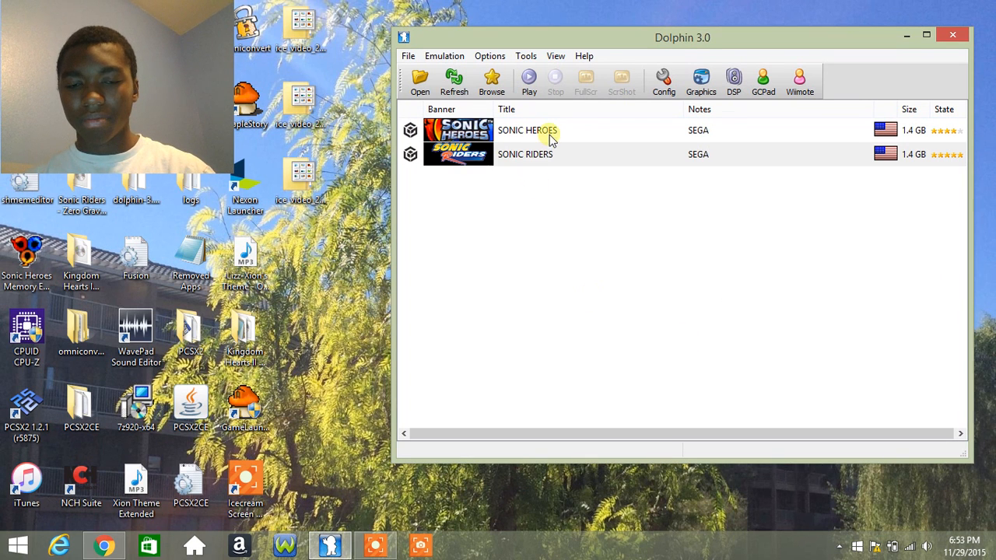
pyautogui.moveTo(540, 159)
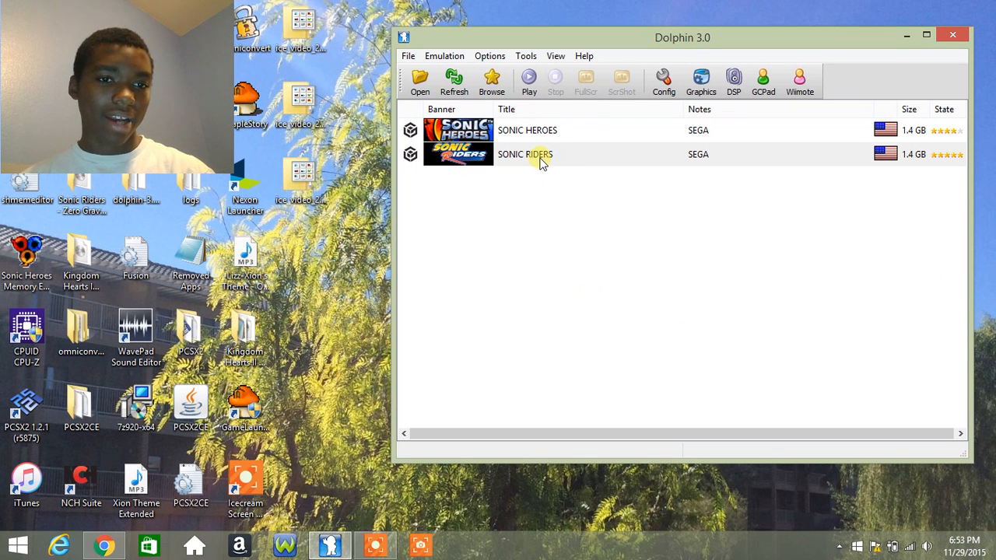
# - Open Sonic Riders' properties on the AR Codes page and start a new Action Replay code
pyautogui.rightClick(543, 154)
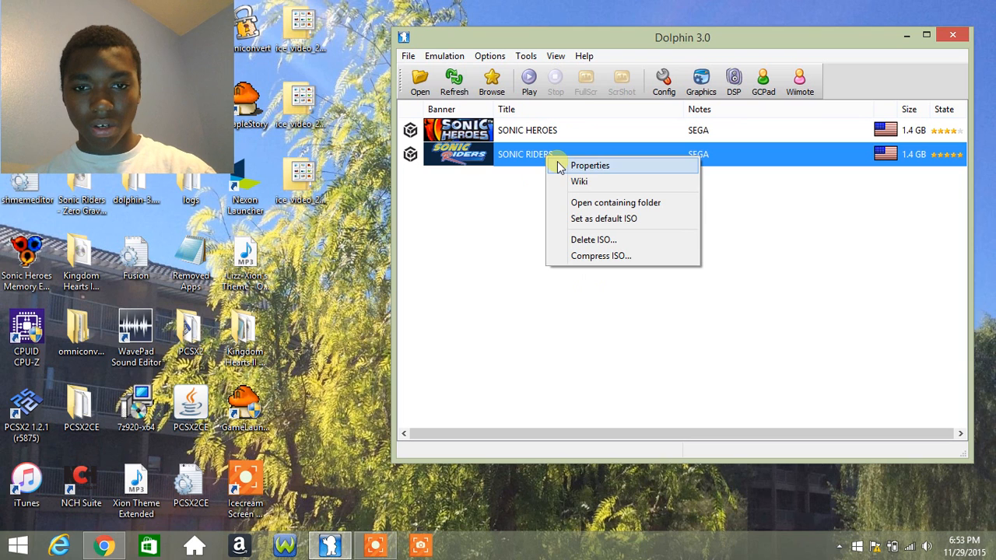
pyautogui.moveTo(574, 167)
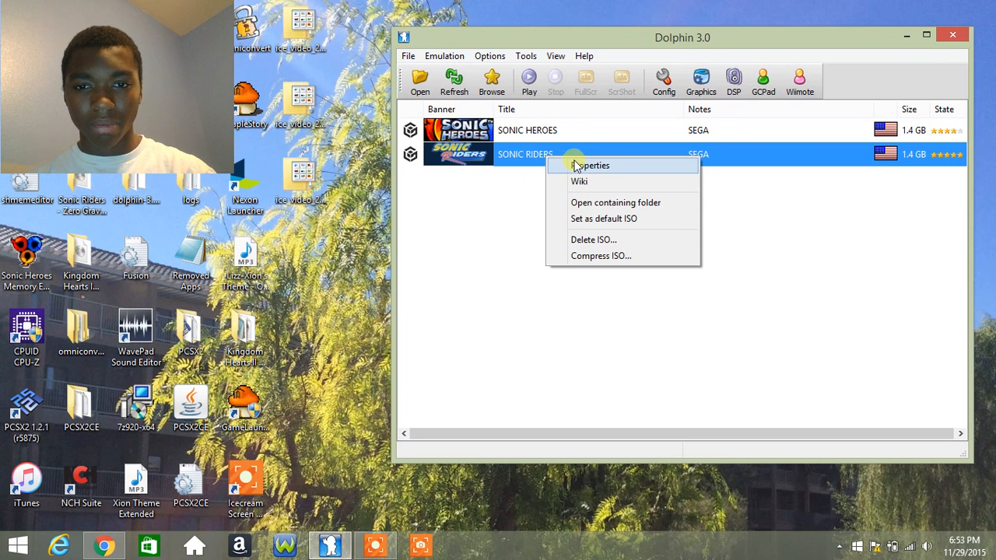
pyautogui.click(594, 165)
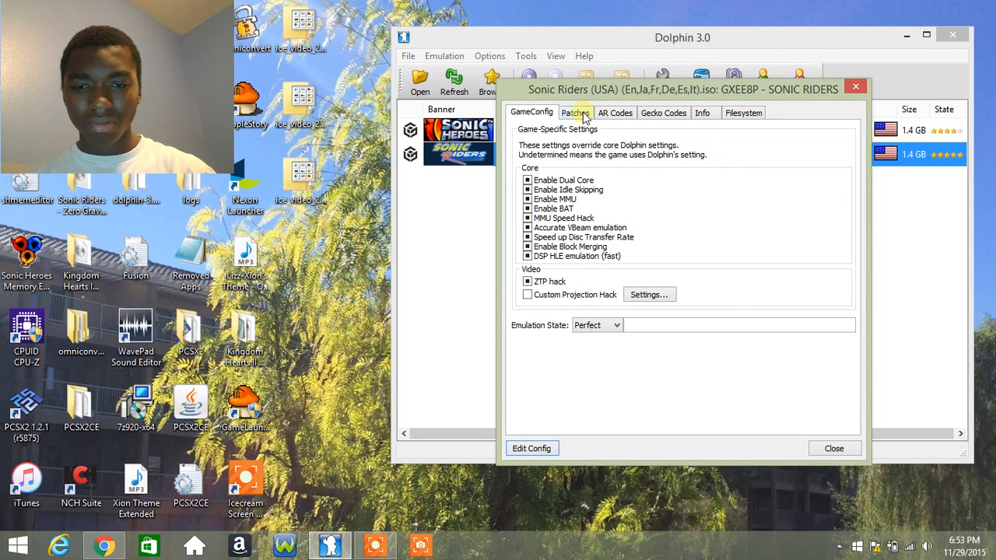
pyautogui.click(615, 112)
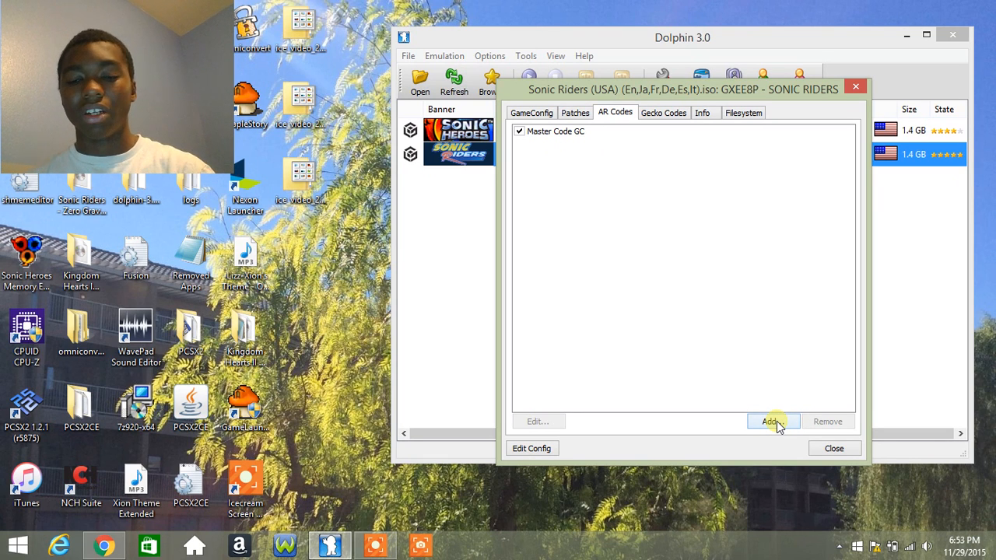
pyautogui.click(771, 421)
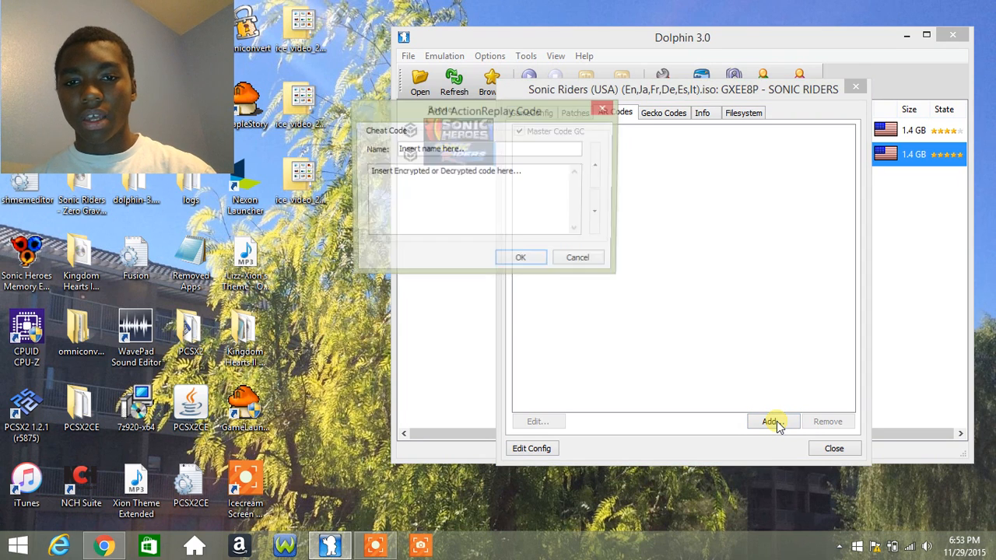
# - Replace the placeholder cheat name with 'Infinite Rings' in the Add ActionReplay Code dialog
pyautogui.click(771, 421)
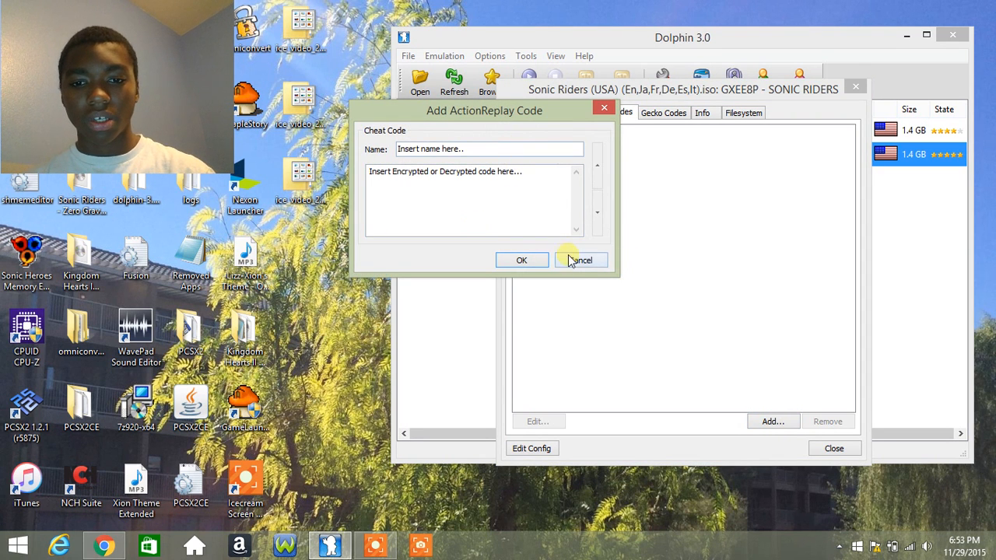
pyautogui.click(489, 149)
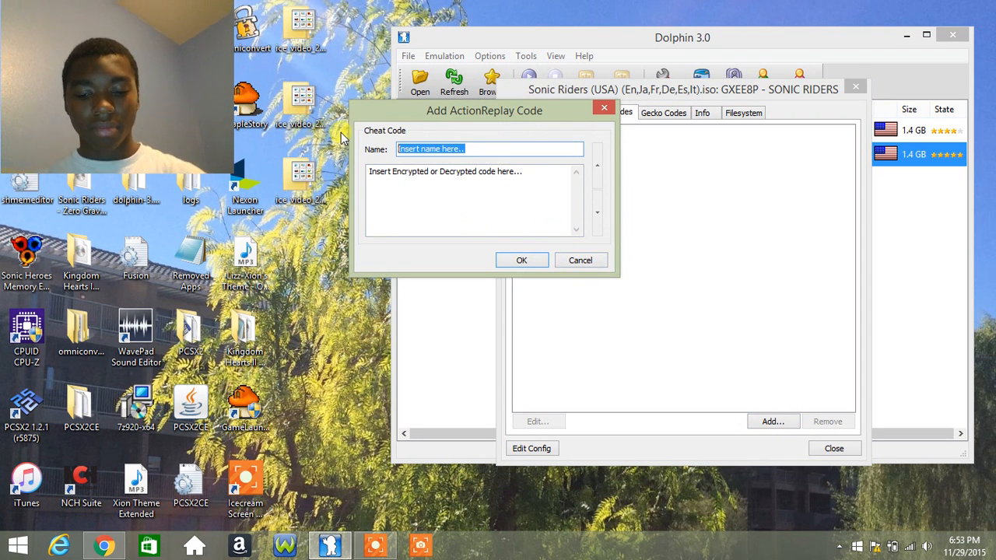
pyautogui.click(490, 149)
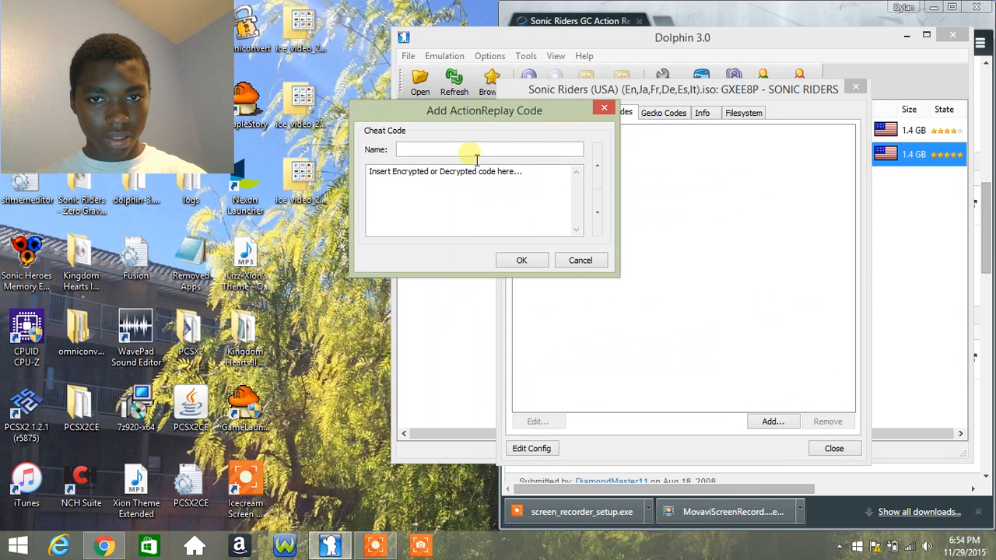
pyautogui.write('Infinte')
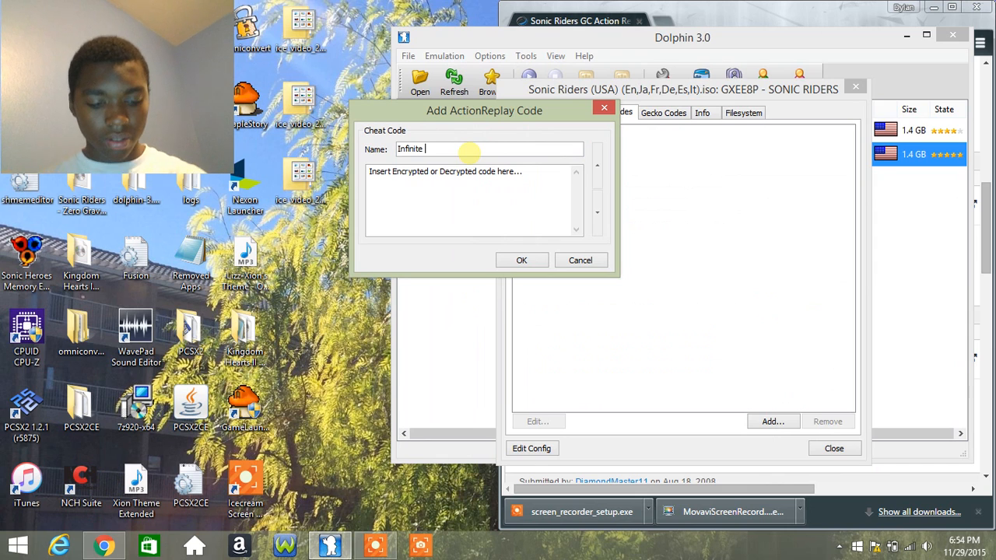
pyautogui.write('Rings')
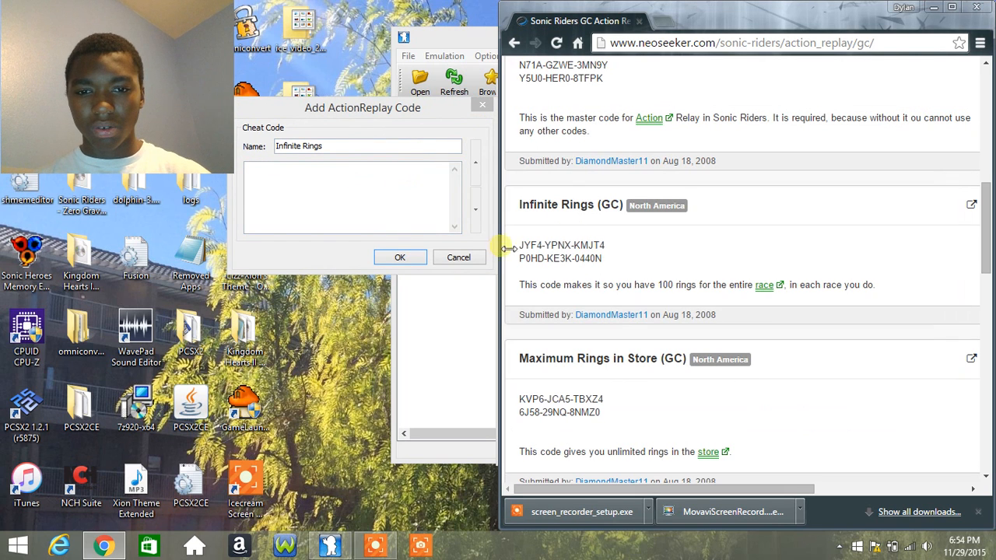
# - Save the Infinite Rings code to Sonic Riders and close the properties window
pyautogui.moveTo(520, 245); pyautogui.dragTo(591, 258)
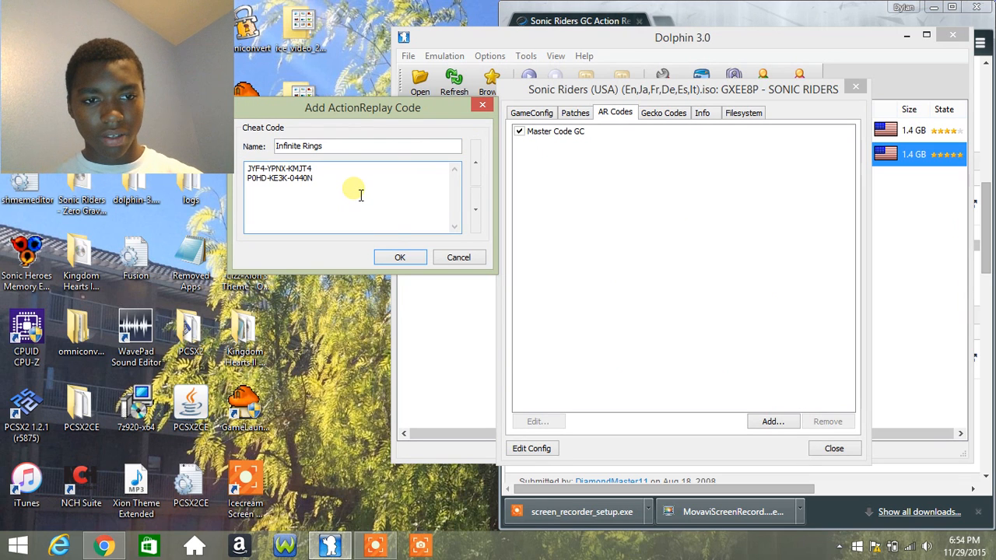
pyautogui.click(400, 257)
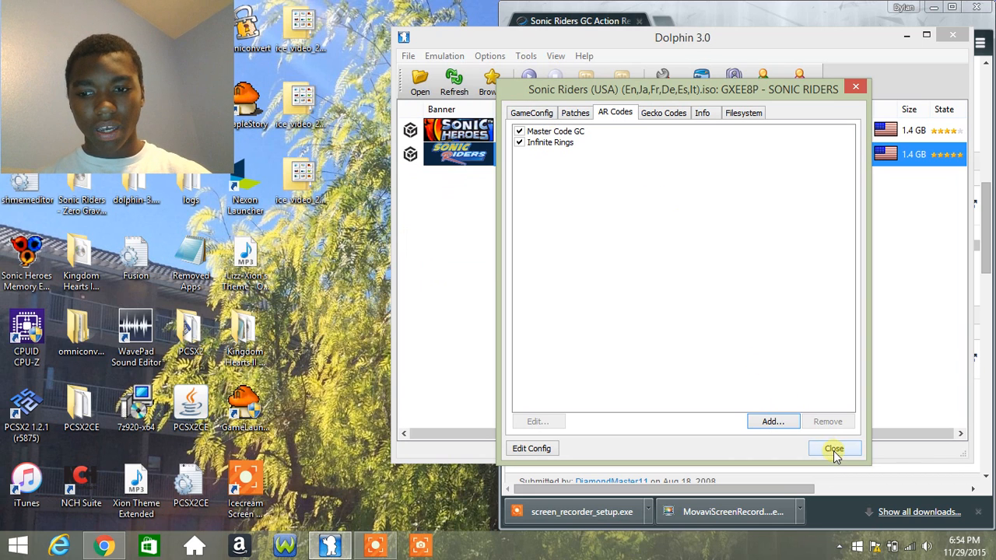
pyautogui.click(833, 449)
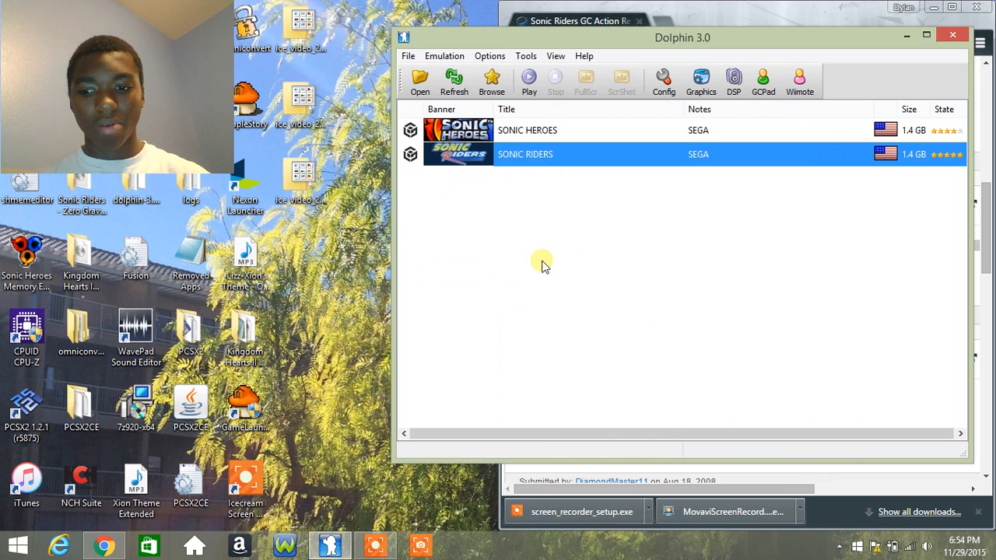
pyautogui.moveTo(623, 322)
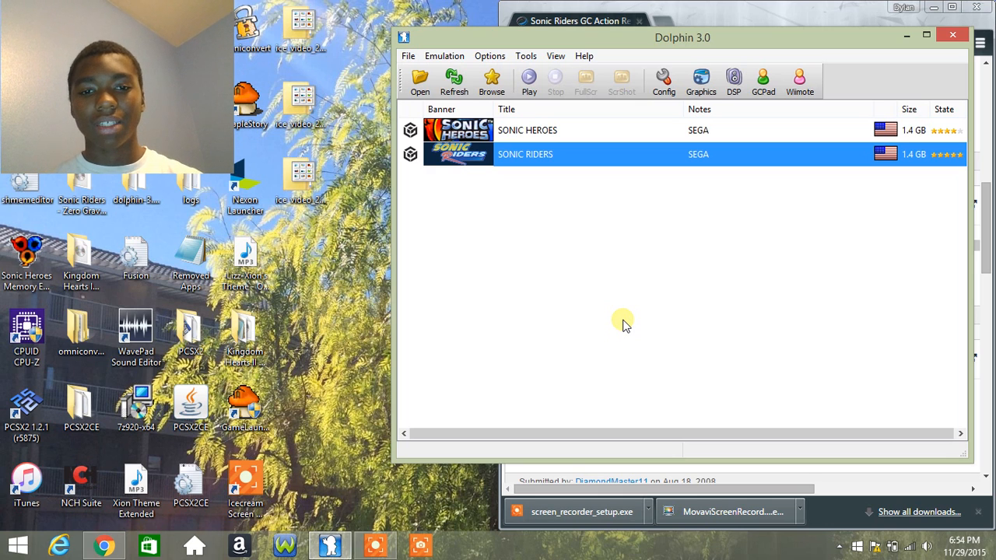
pyautogui.click(527, 130)
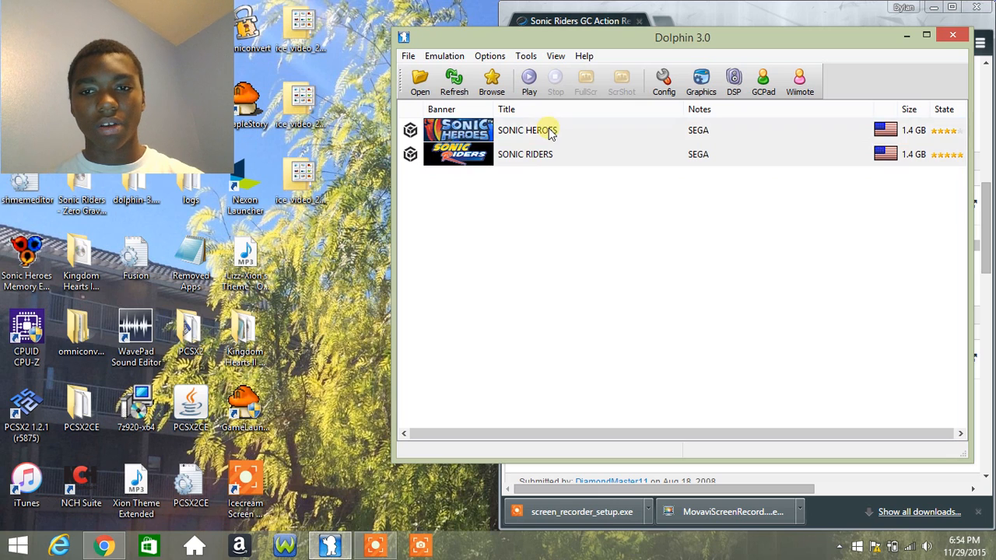
pyautogui.click(525, 154)
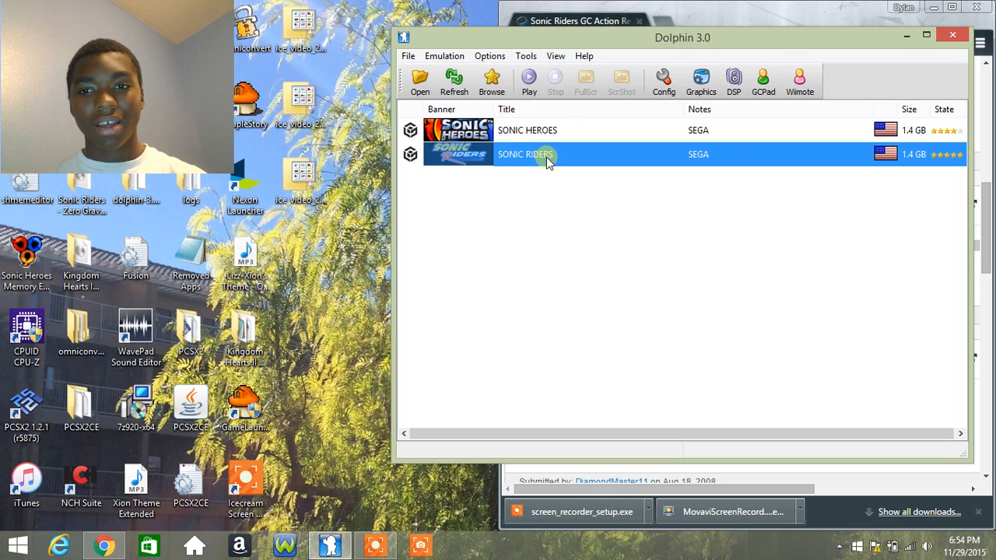
pyautogui.moveTo(723, 124)
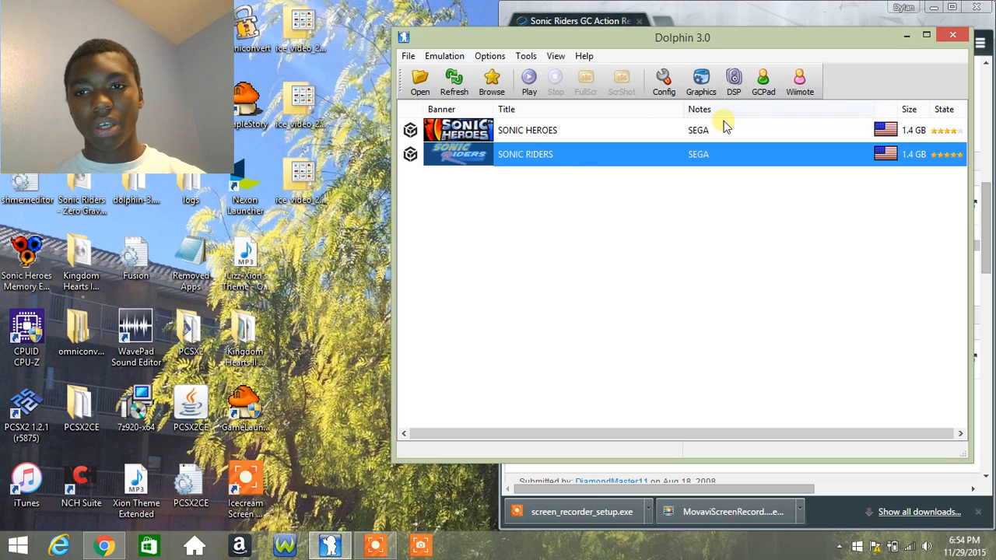
pyautogui.moveTo(556, 187)
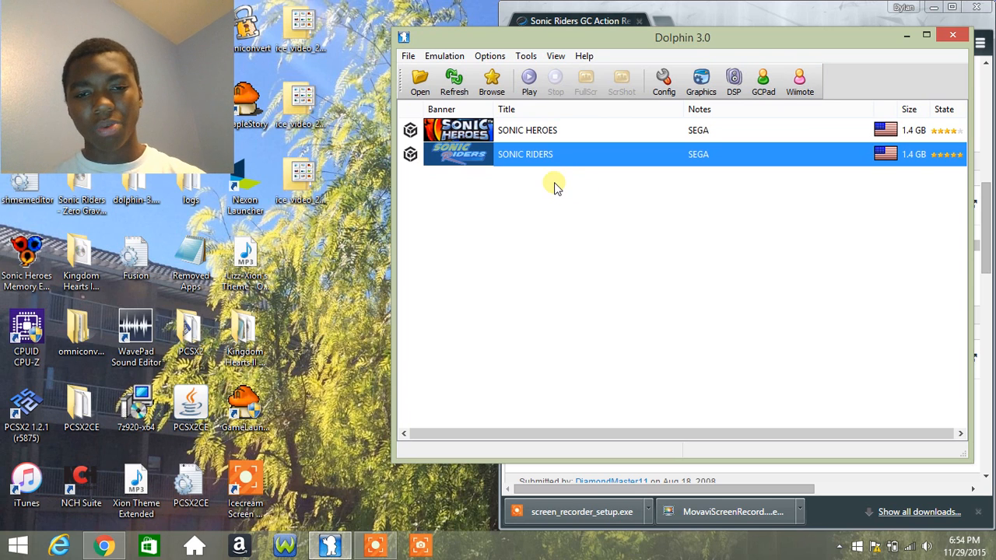
pyautogui.moveTo(533, 249)
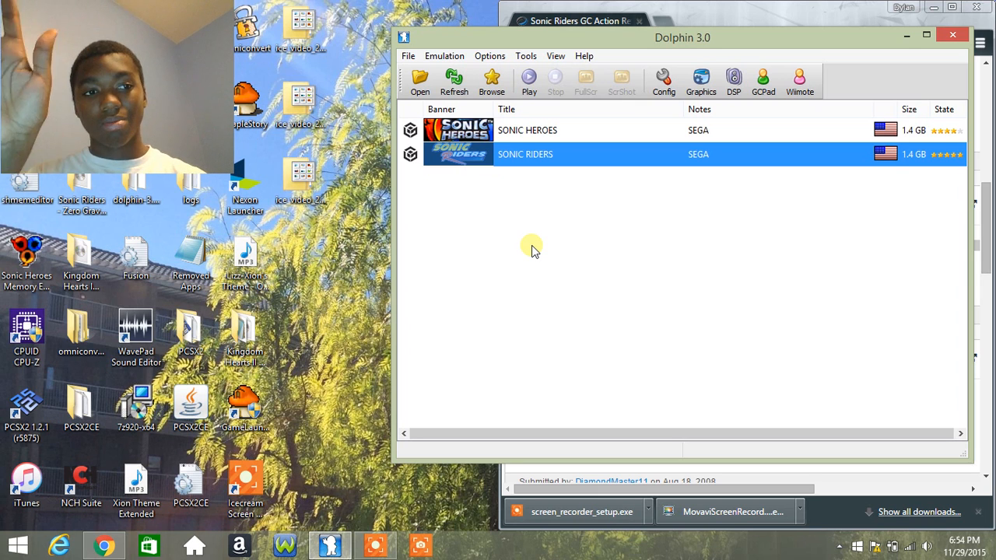
pyautogui.click(528, 130)
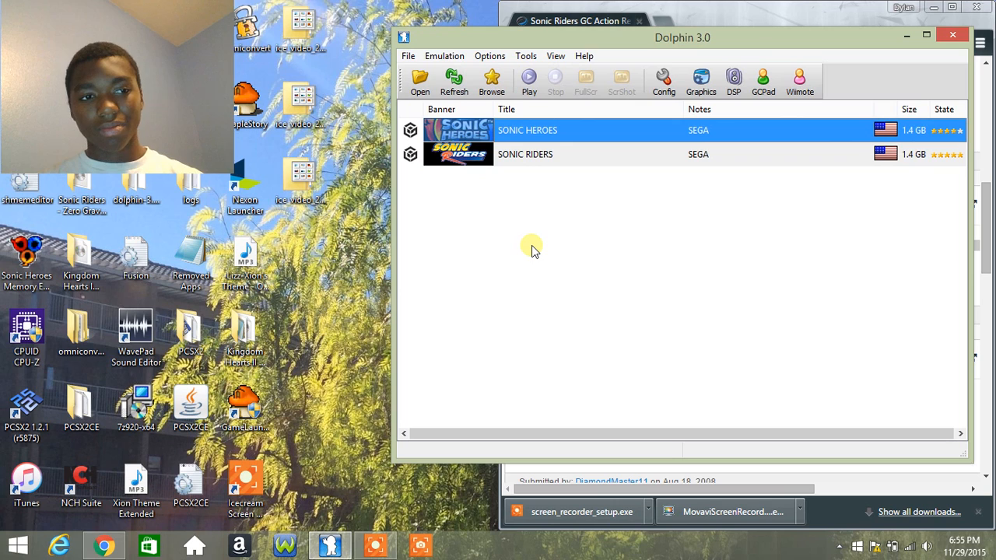